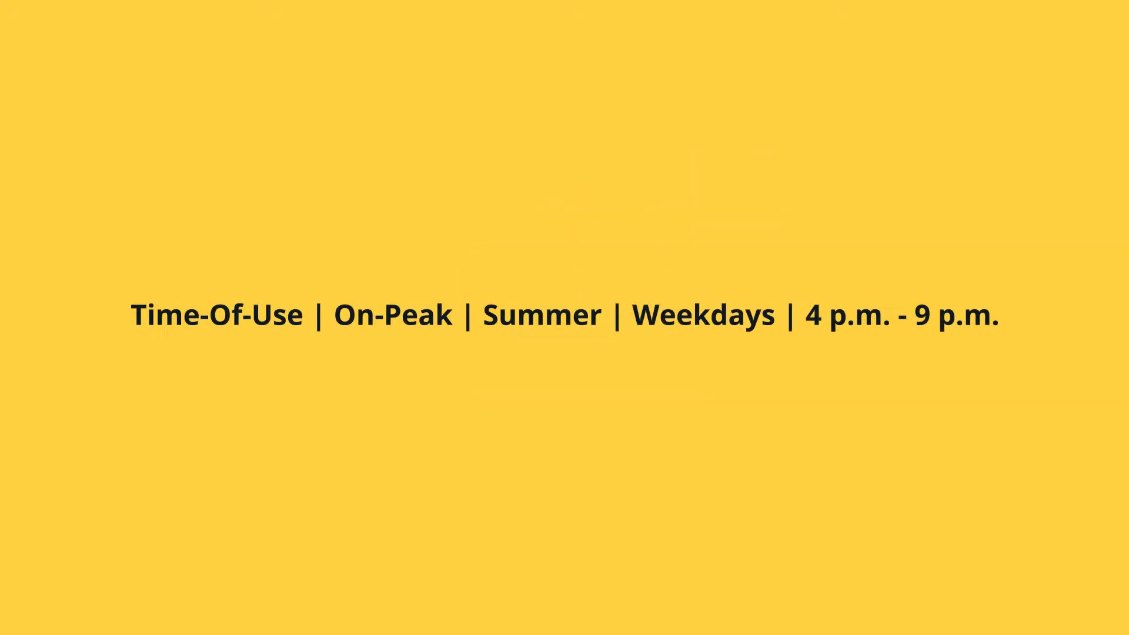
{"action": "double_click", "coordinate": [393, 315]}
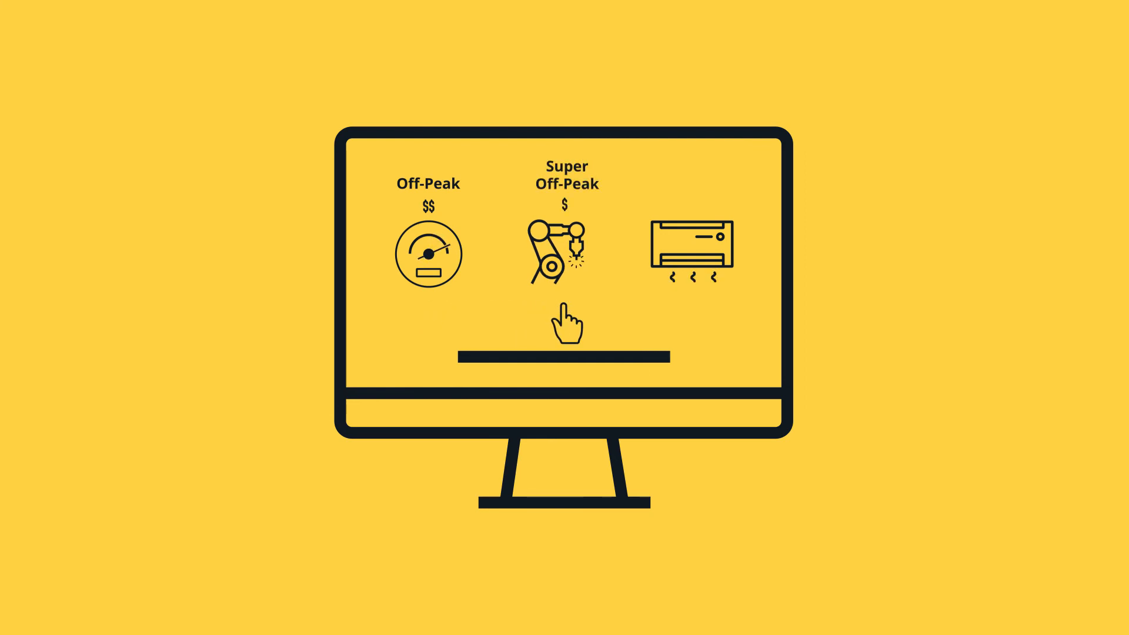
{"action": "mouse_move", "coordinate": [695, 326]}
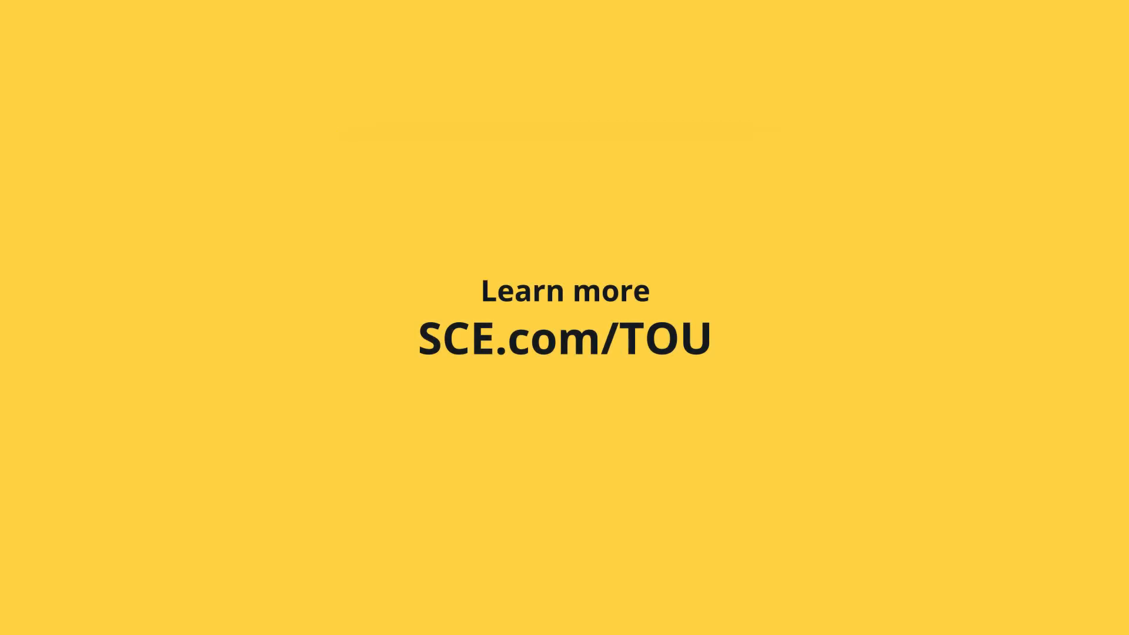
{"action": "mouse_move", "coordinate": [681, 365]}
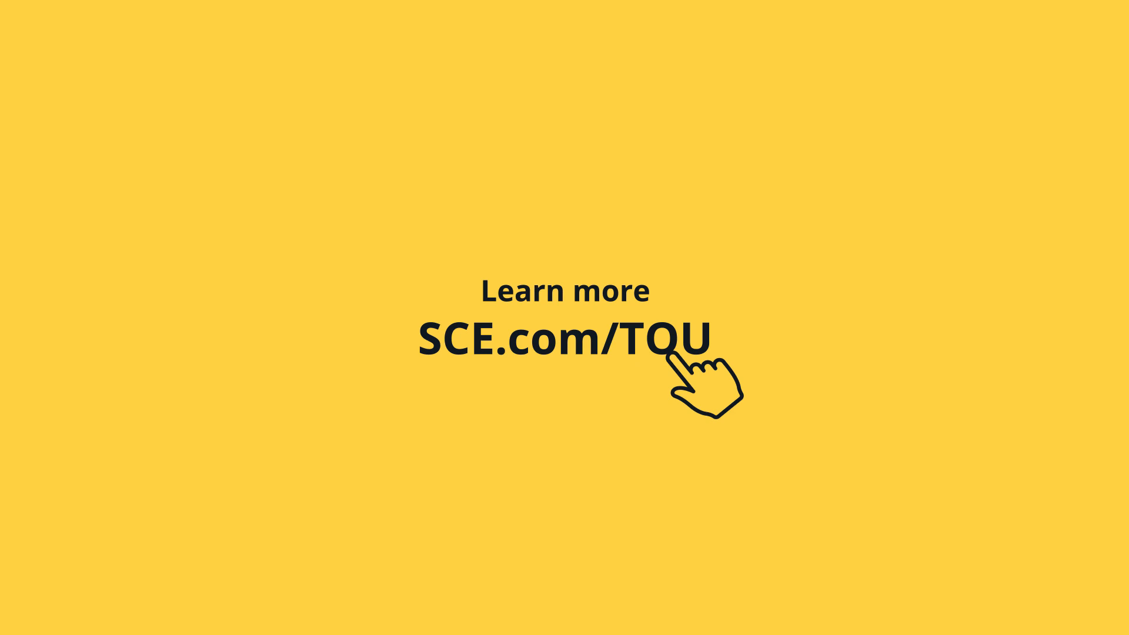